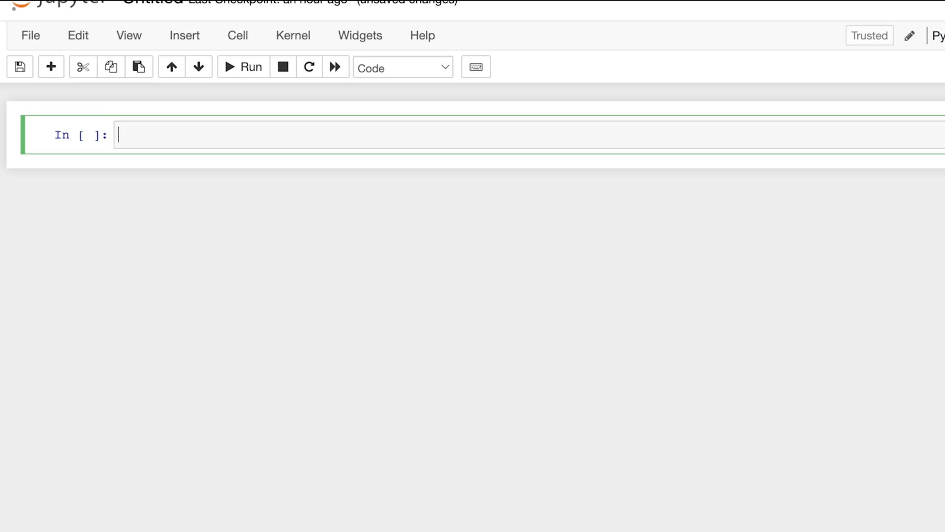
Step: Enter 'import numpy as np' and the comment '# Data: Grades' in the first cell
type("import numpy as n")
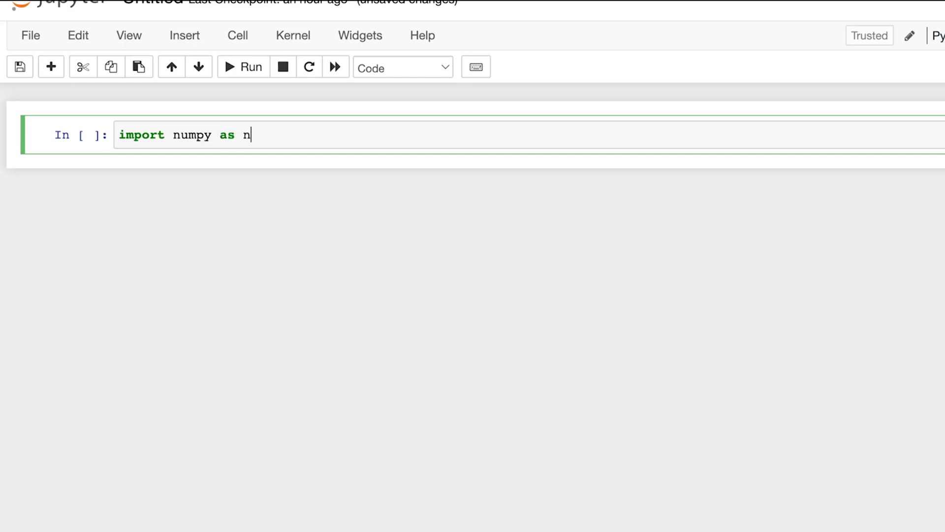
type("p")
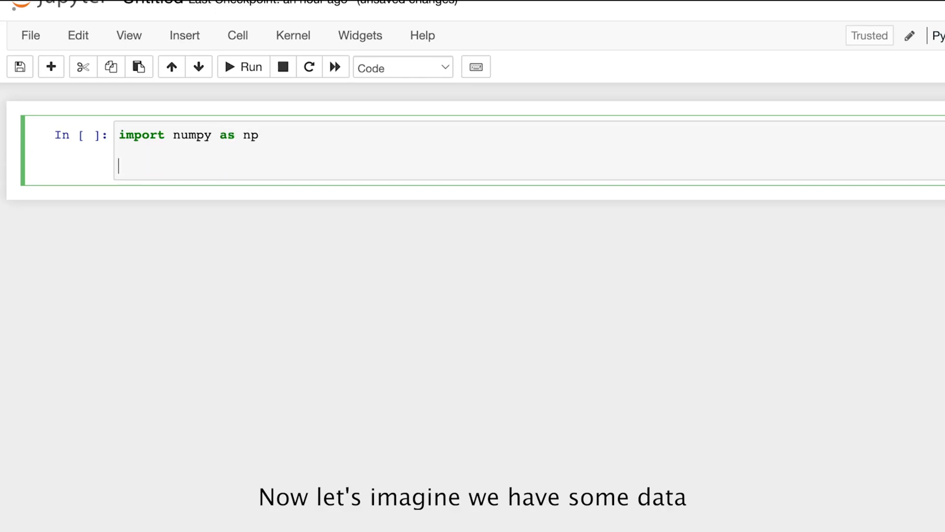
type("# D")
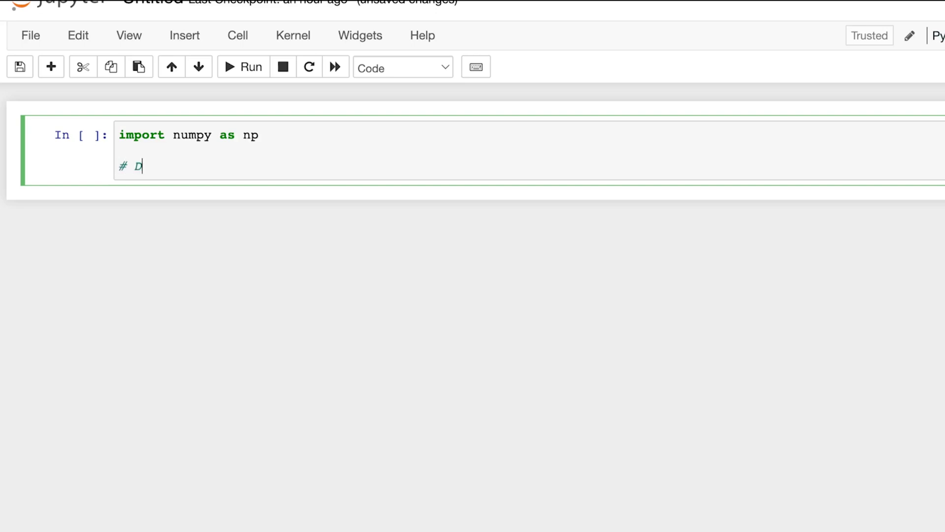
type("ata:")
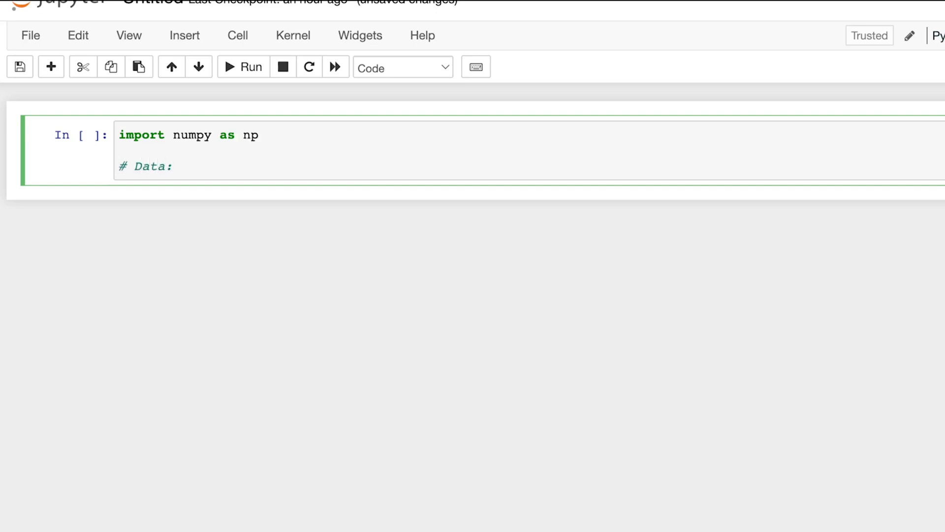
type("Grades")
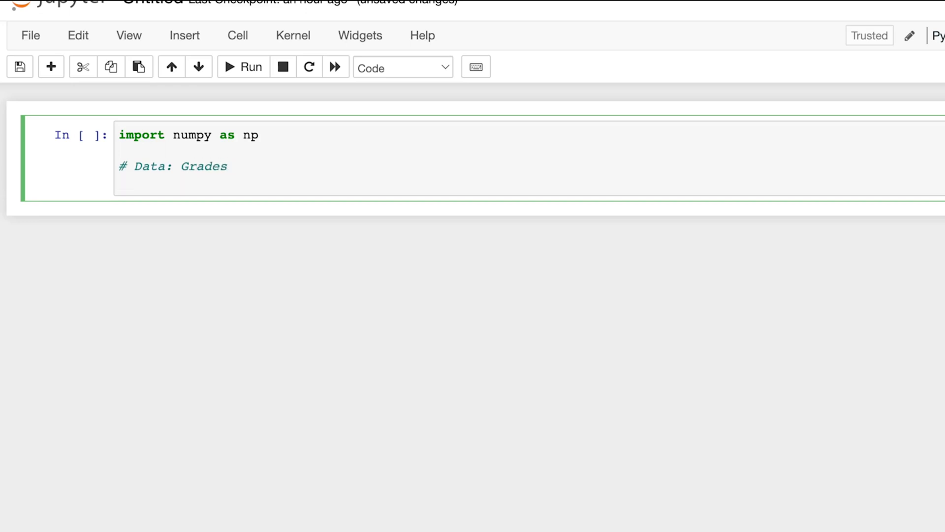
Step: Write grades = np.array([87, 95, 93, 91, 82]) and start a new line
type("g")
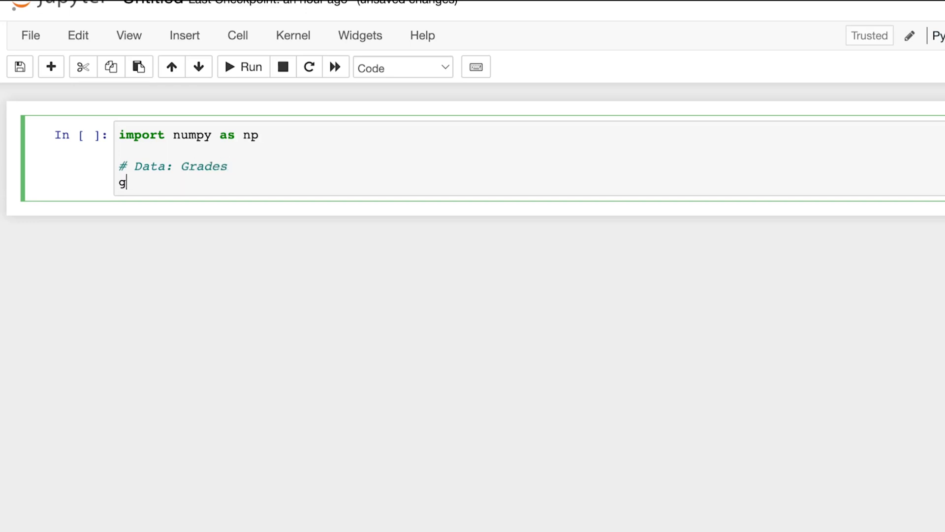
type("rades = n")
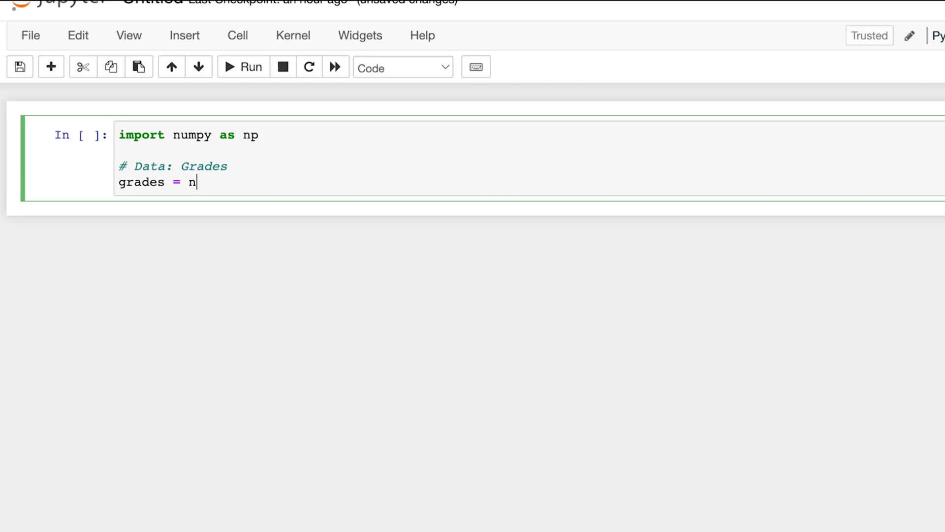
type("p.a")
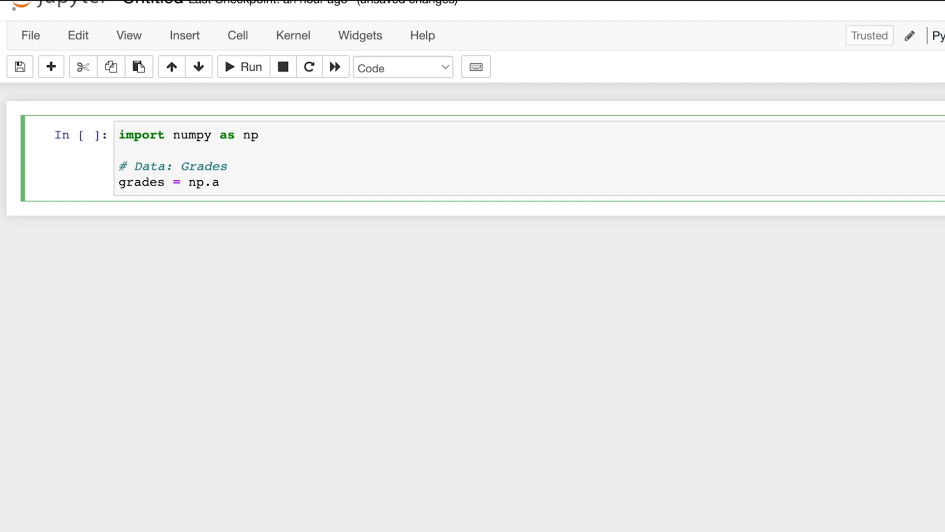
type("rray")
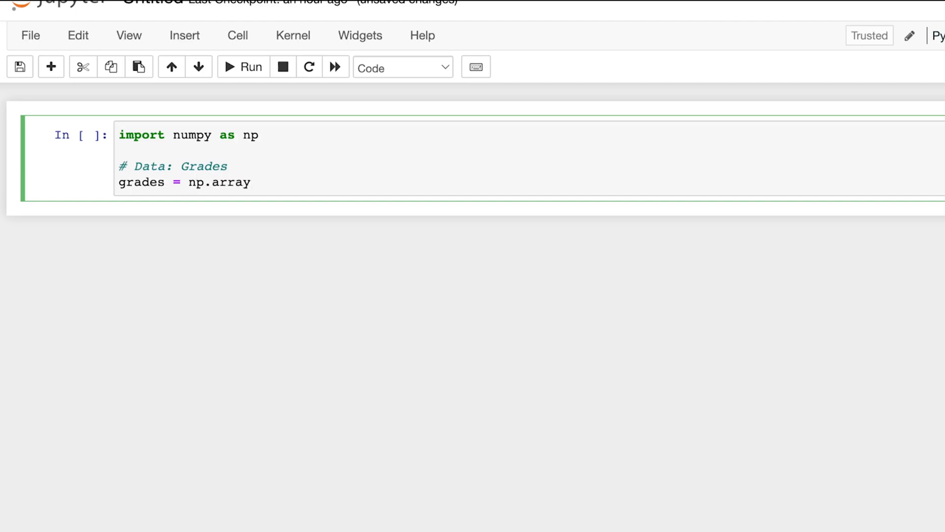
type("([)")
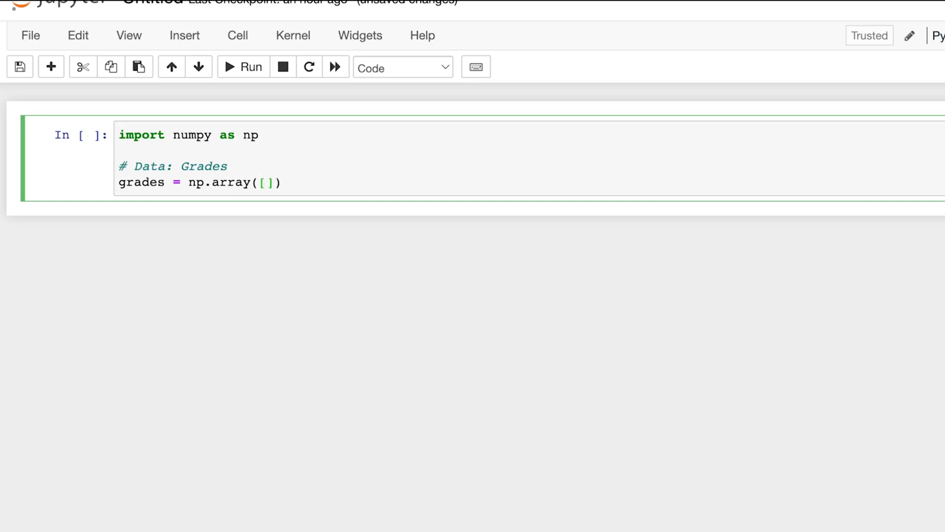
type("87,")
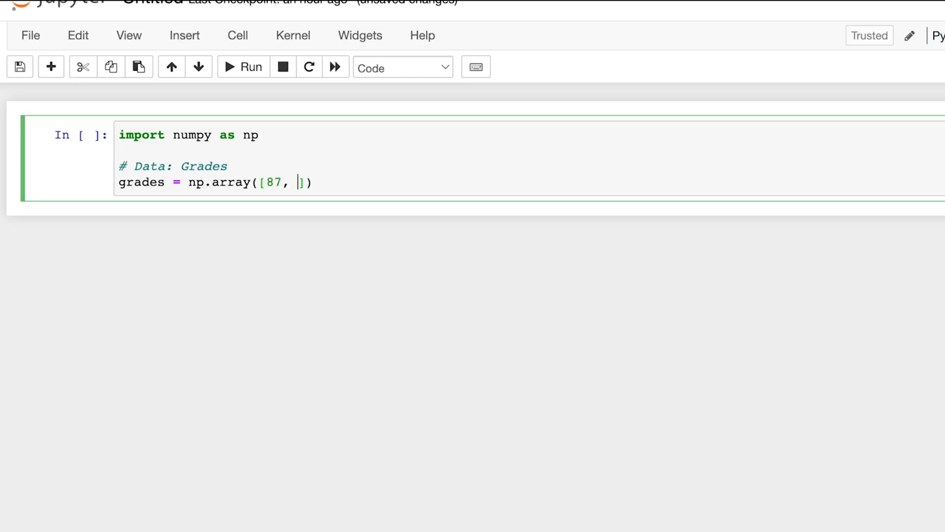
type("95, 93, 91,")
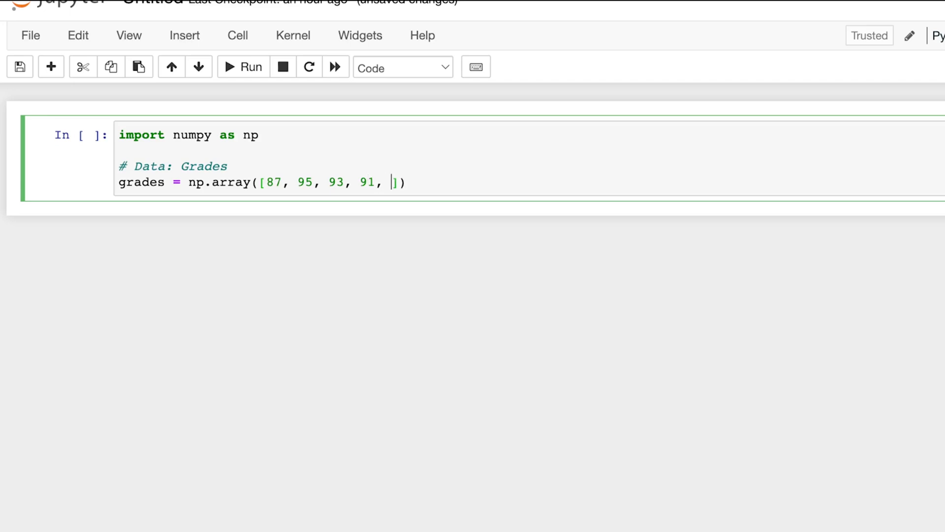
type("82")
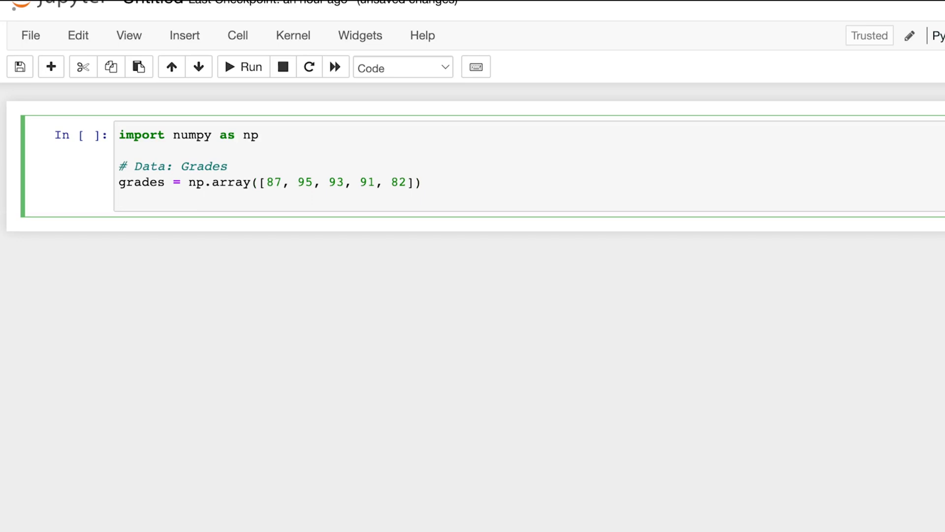
key("enter")
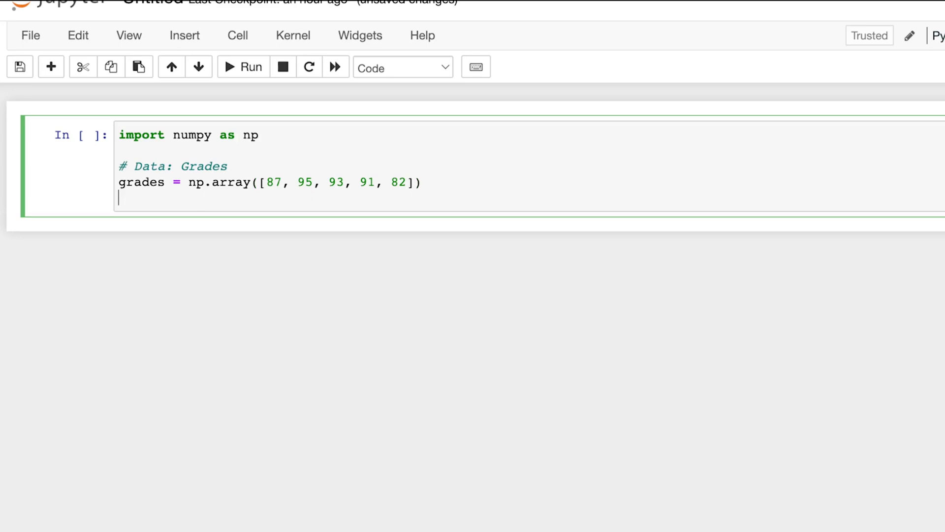
Step: Write names = np.array(["Alice", "Charlie", "Grace", "Bob", "Lukas"])
type("names = n")
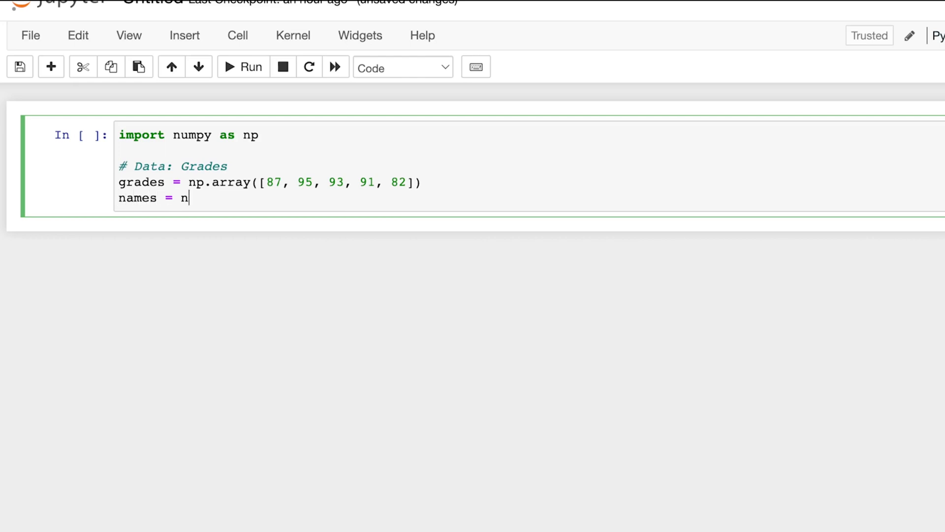
type("p.array([")
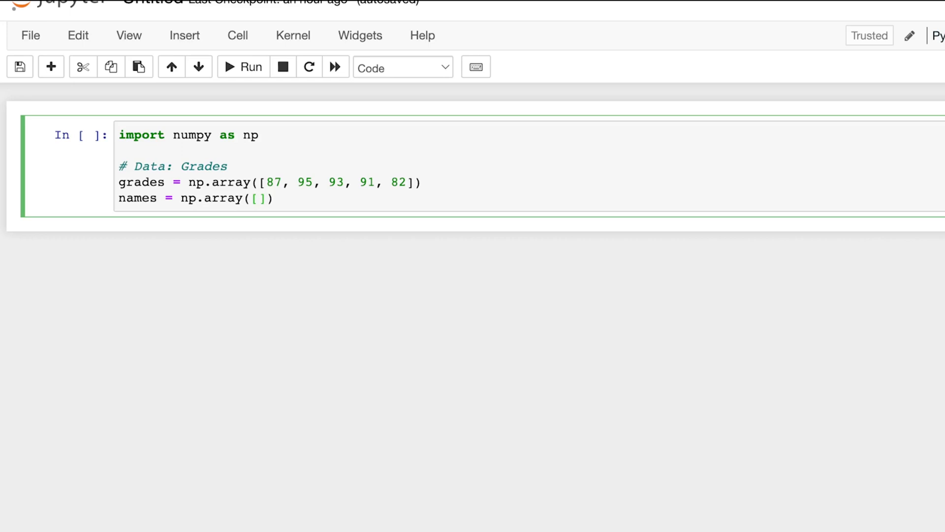
type("\"\"")
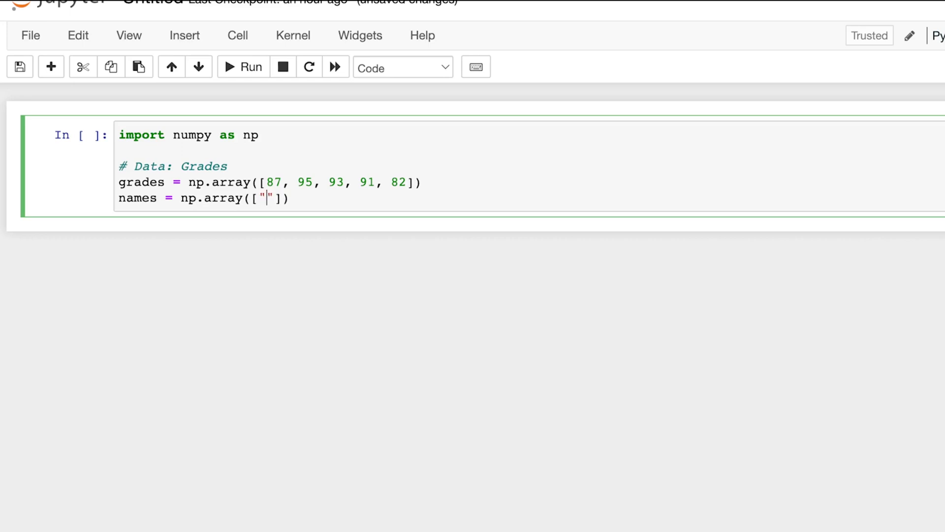
type("Alice")
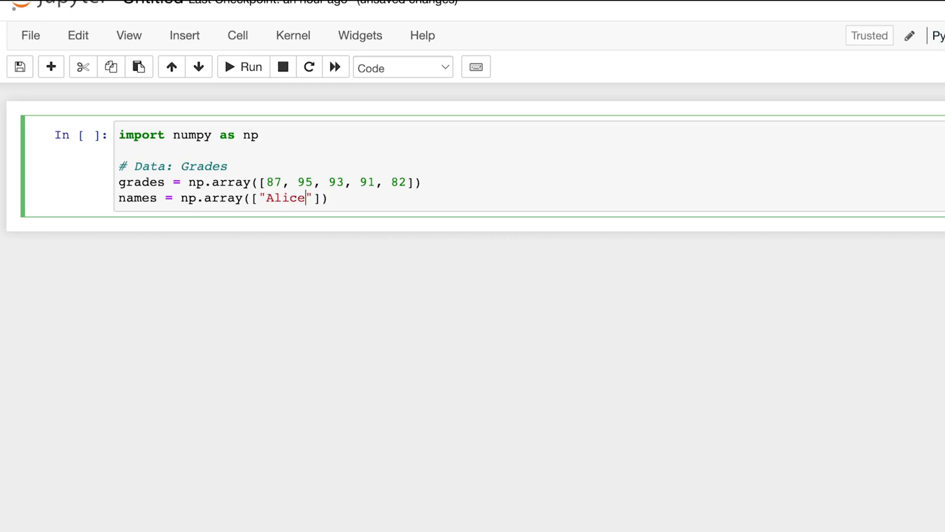
type(", \"Charlie\",")
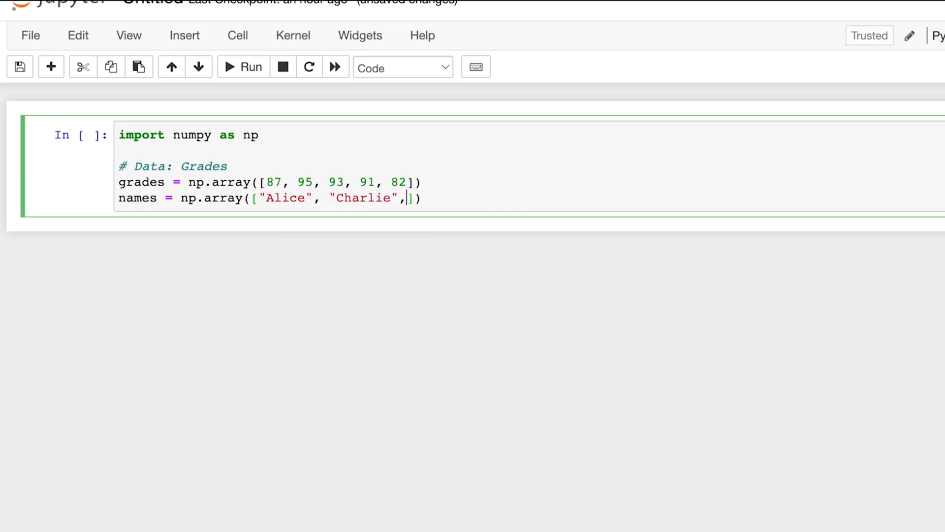
type("\"G\"")
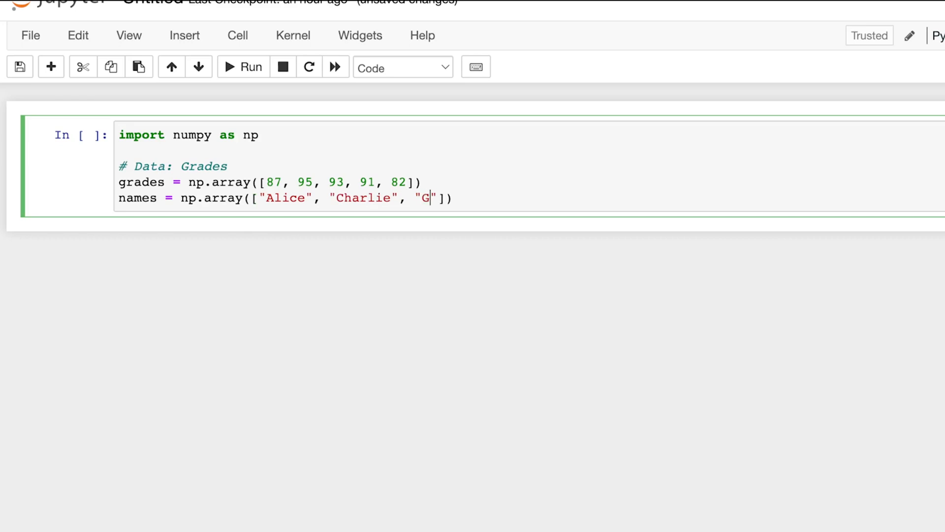
type("race")
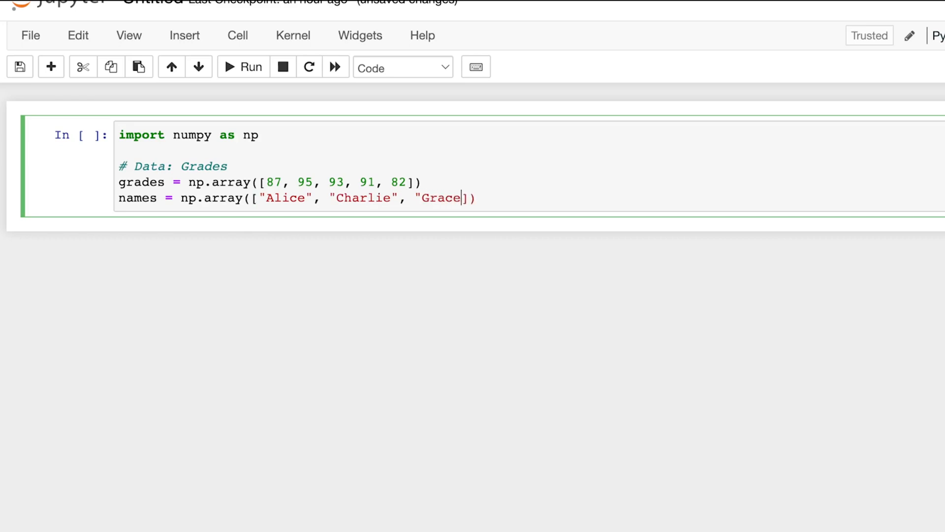
type(",")
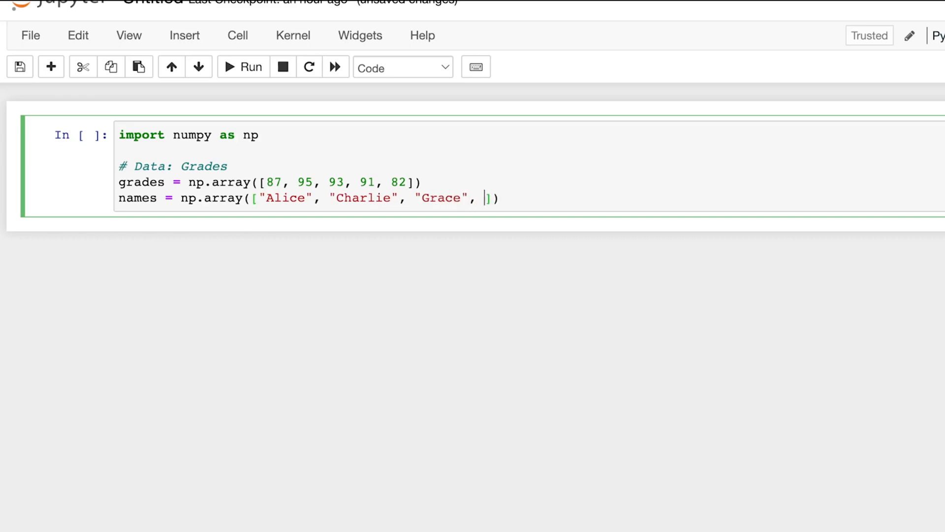
type("\"Bob\"")
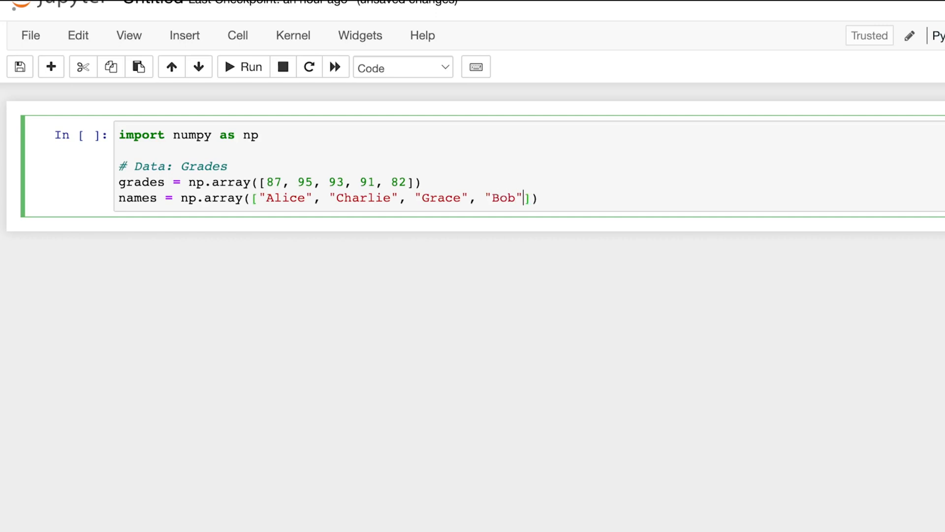
type(", \"Luka")
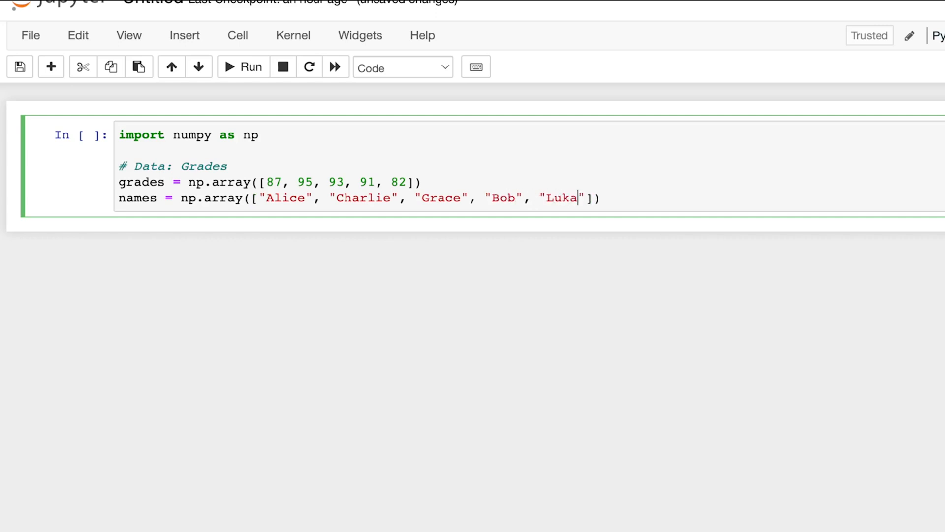
type("s")
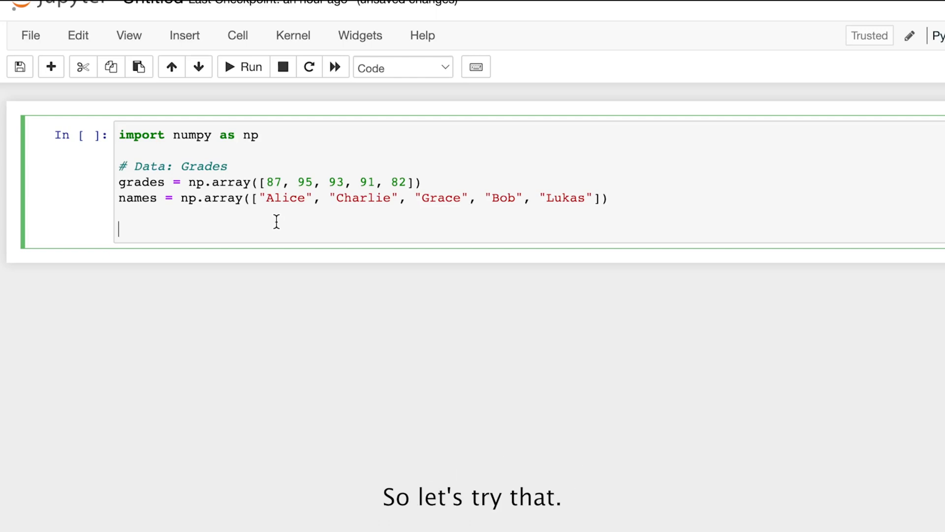
Step: Write top_2 = np.sort(grades) followed by print(top_2)
type("top")
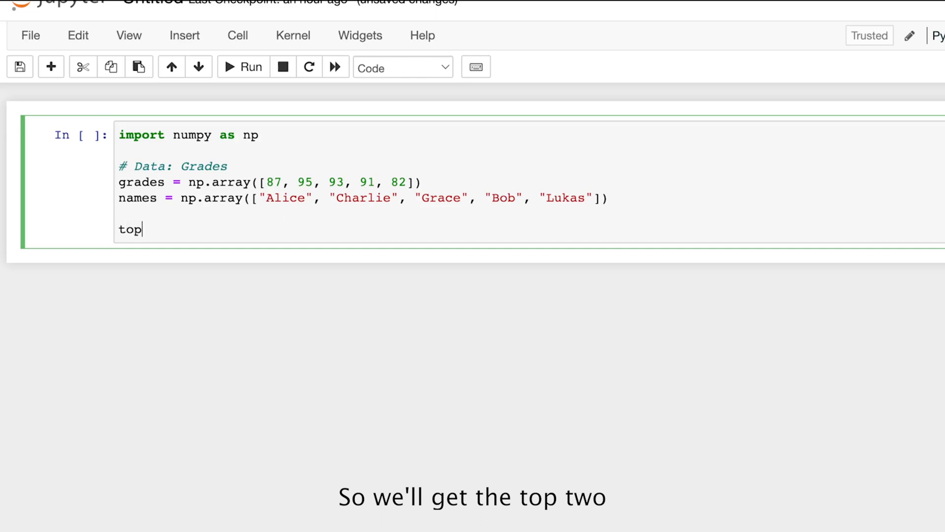
type("_2 =")
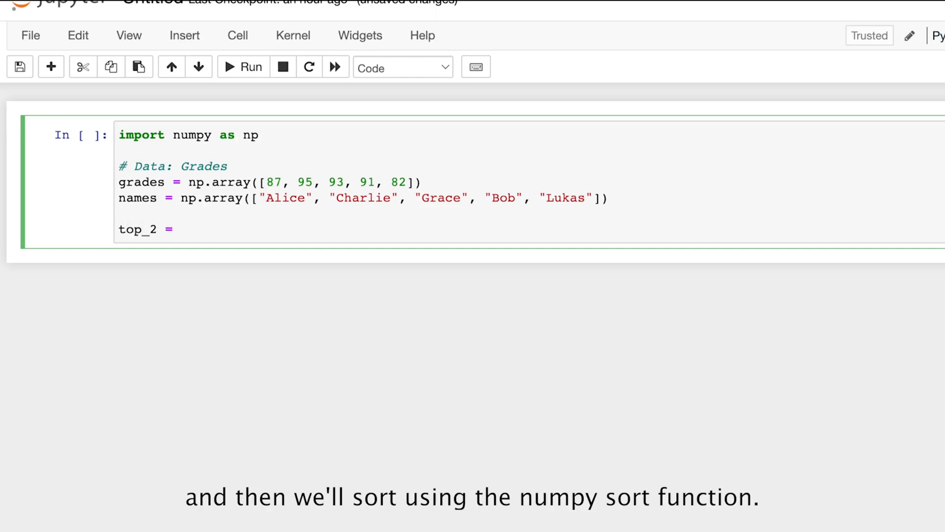
type("np.s")
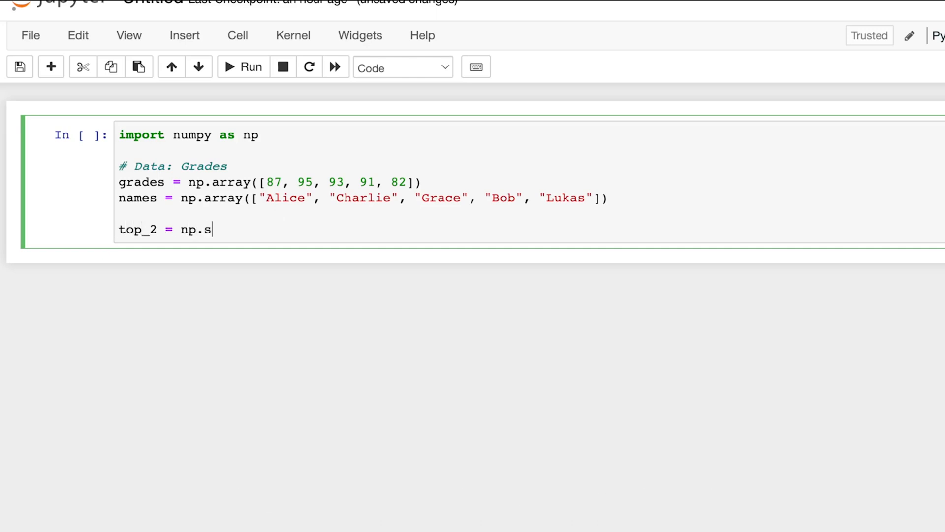
type("ort()")
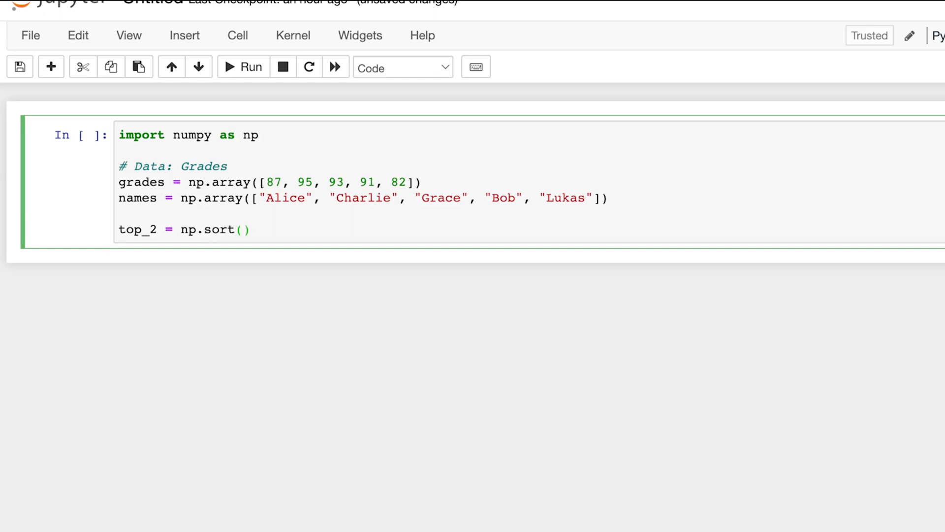
type("a")
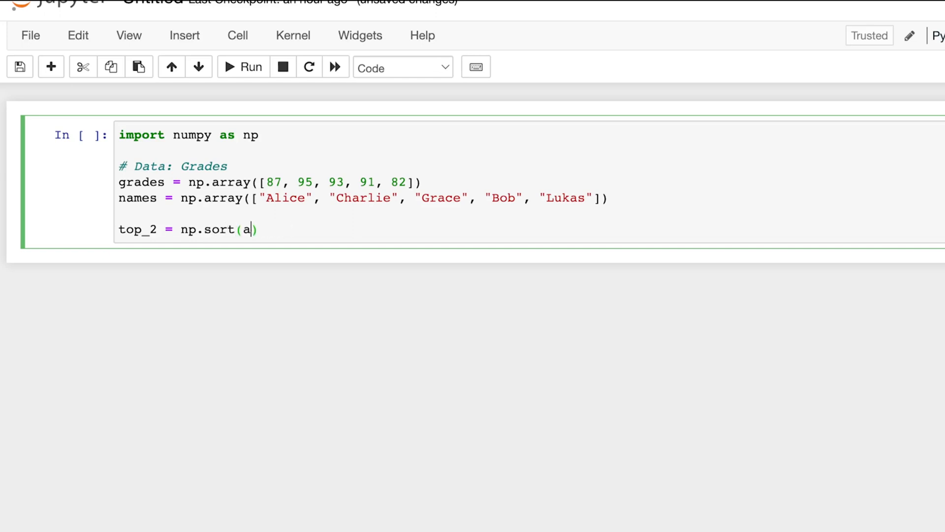
type("rades")
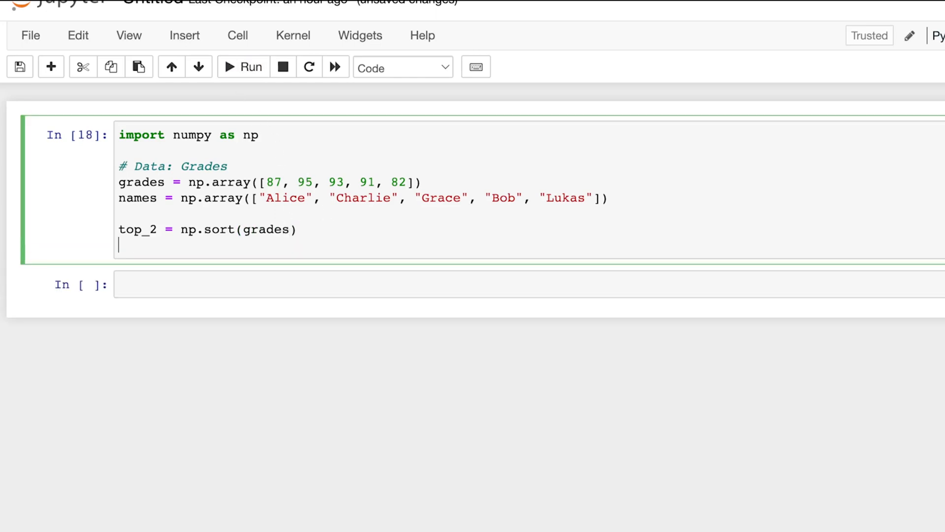
type("print)")
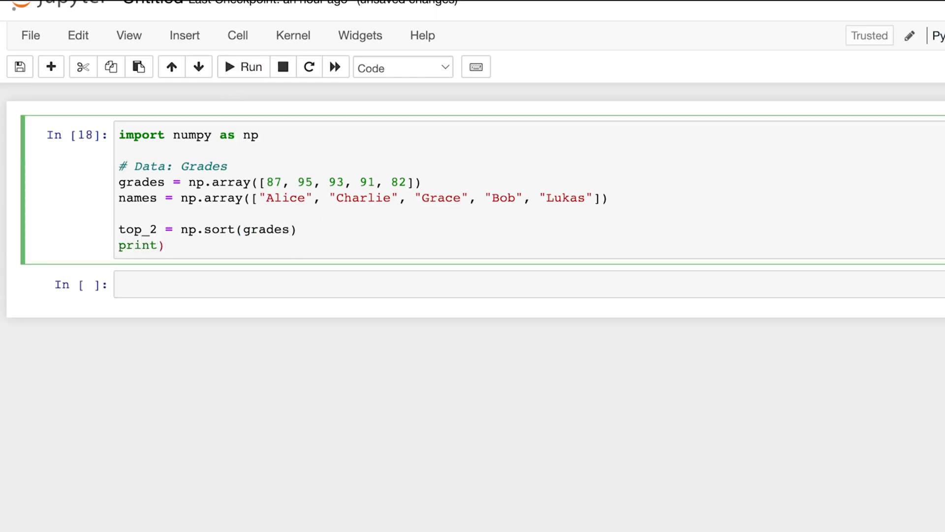
type("top_2")
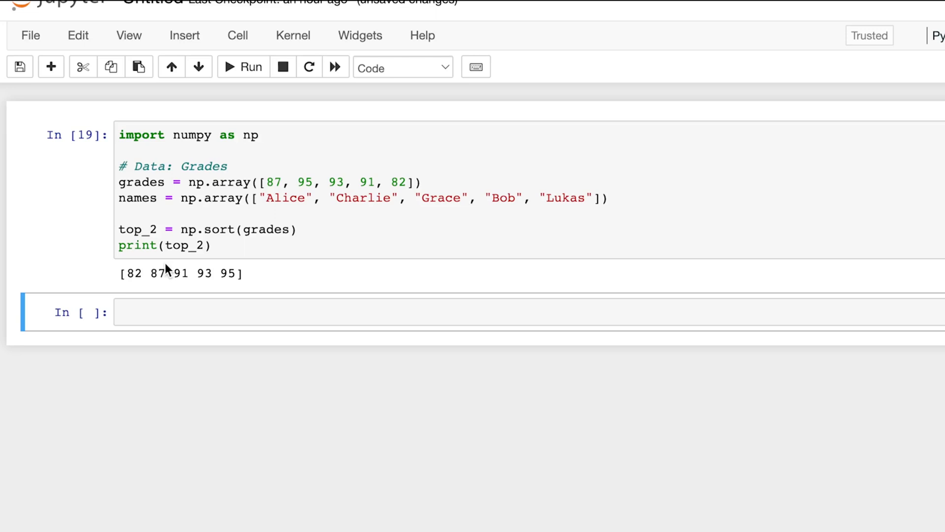
type("na")
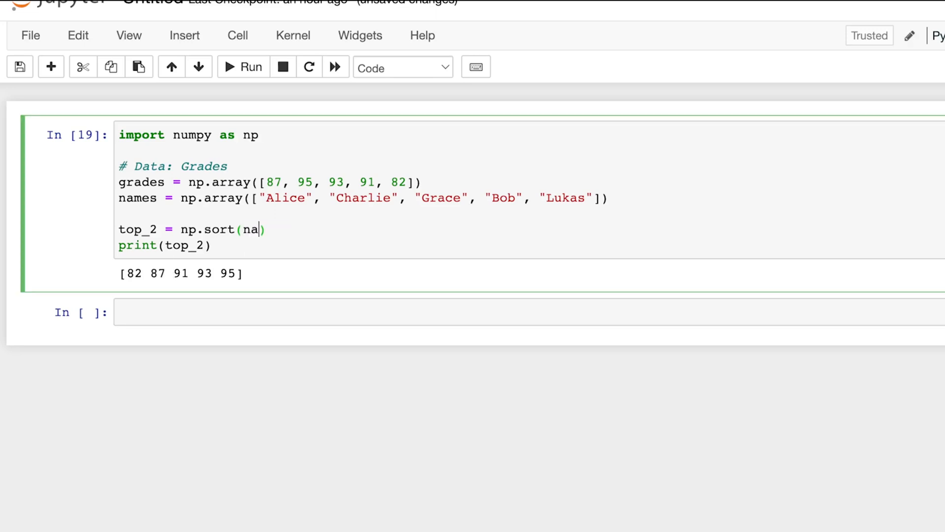
left_click(243, 67)
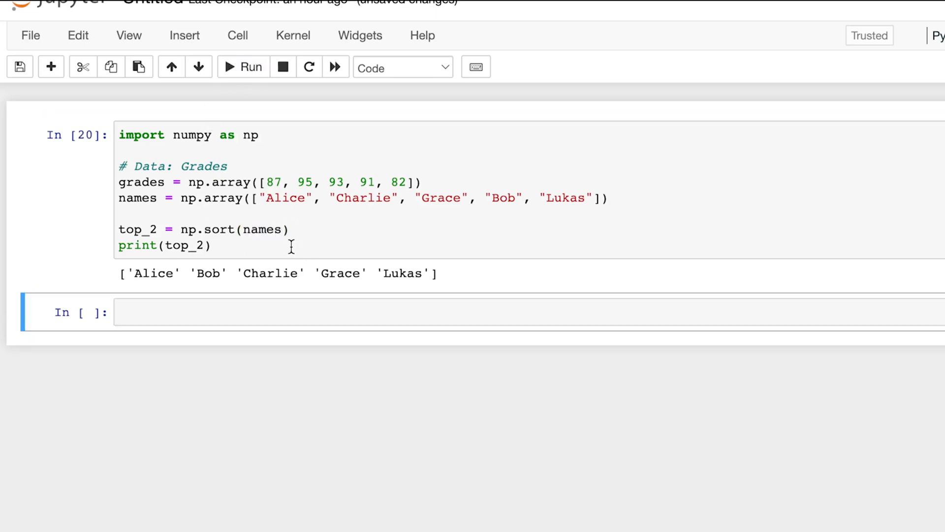
type("ga")
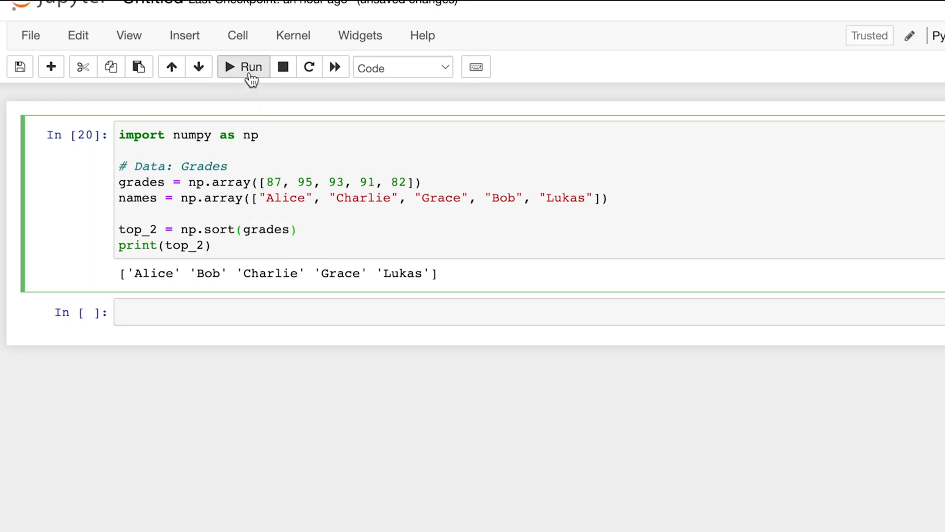
left_click(244, 67)
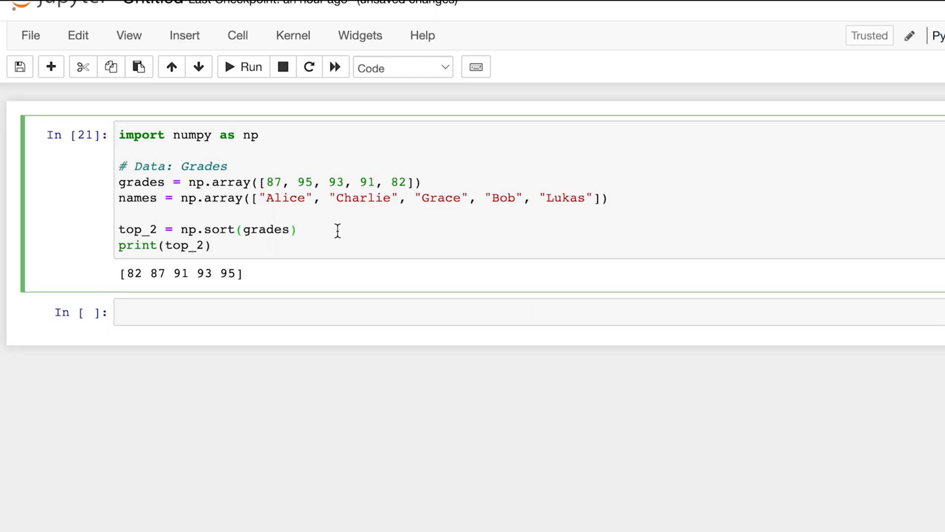
type("[::]")
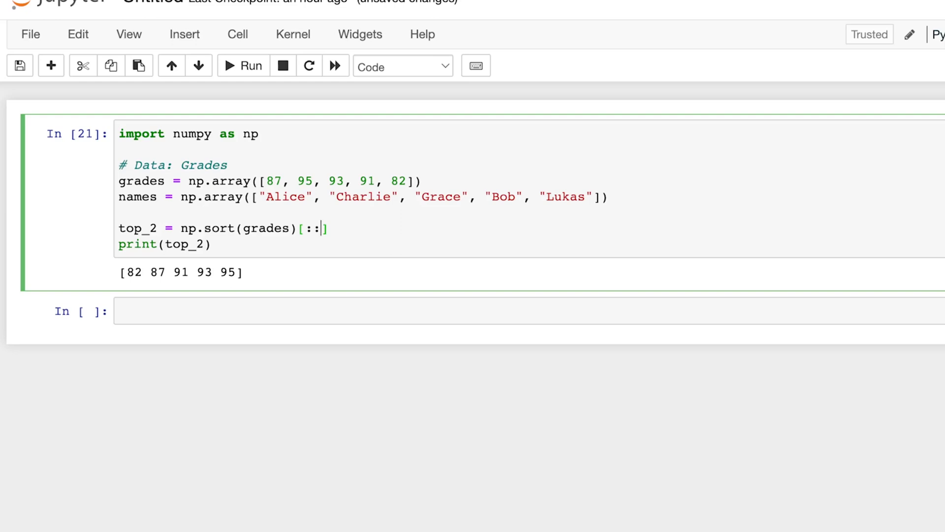
type("-1")
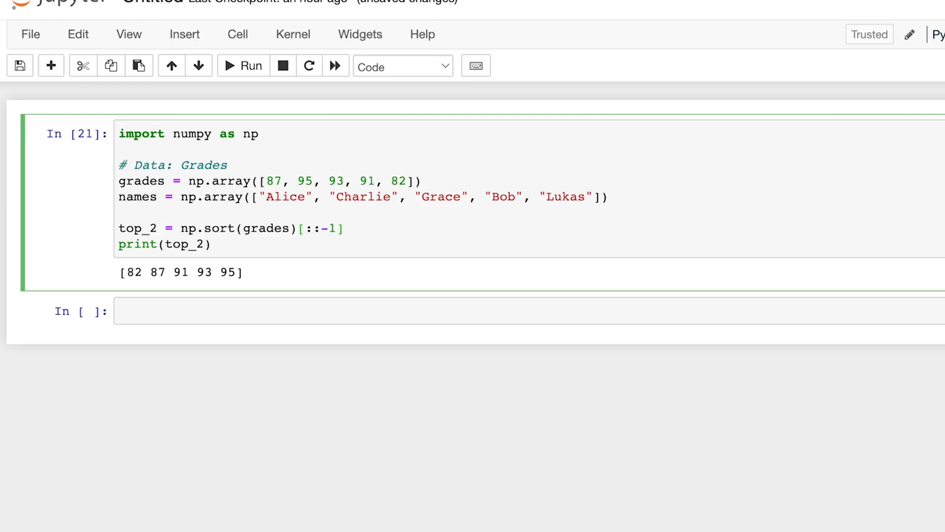
left_click(242, 65)
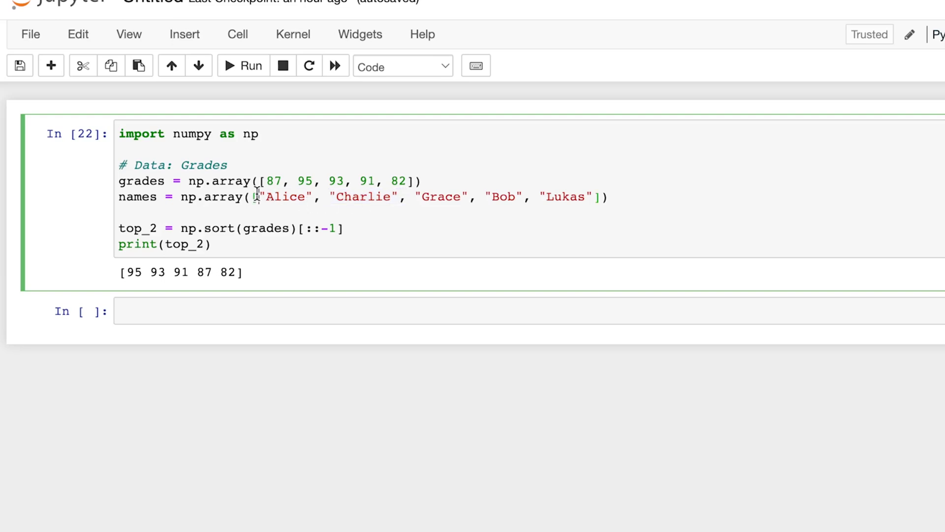
Step: Highlight Grace, grade 82, index 3 and grade 91 to explain argsort's [4 0 3 2 1]
double_click(440, 196)
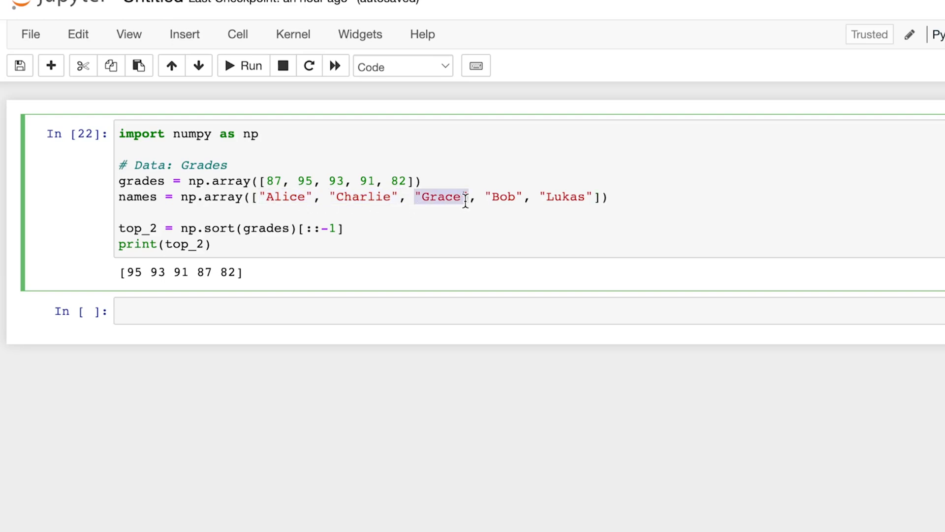
mouse_move(381, 226)
type("arg")
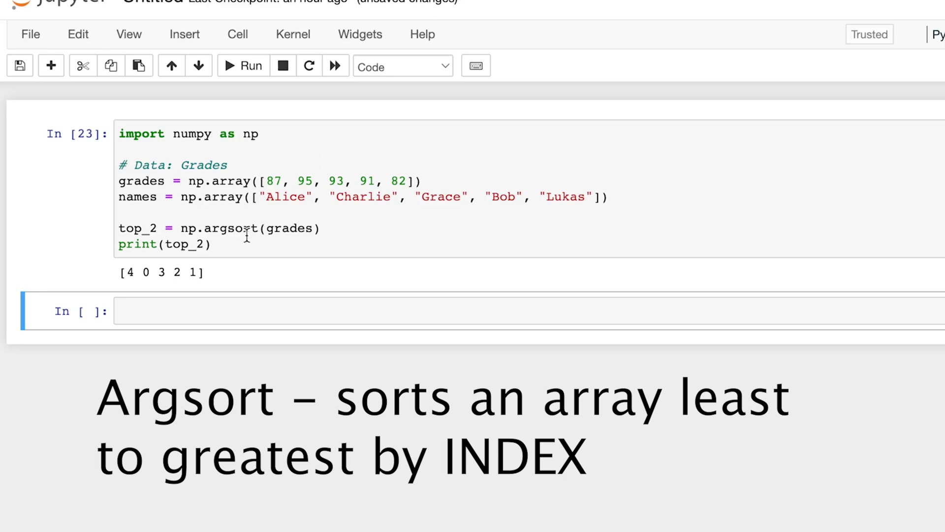
left_click(163, 271)
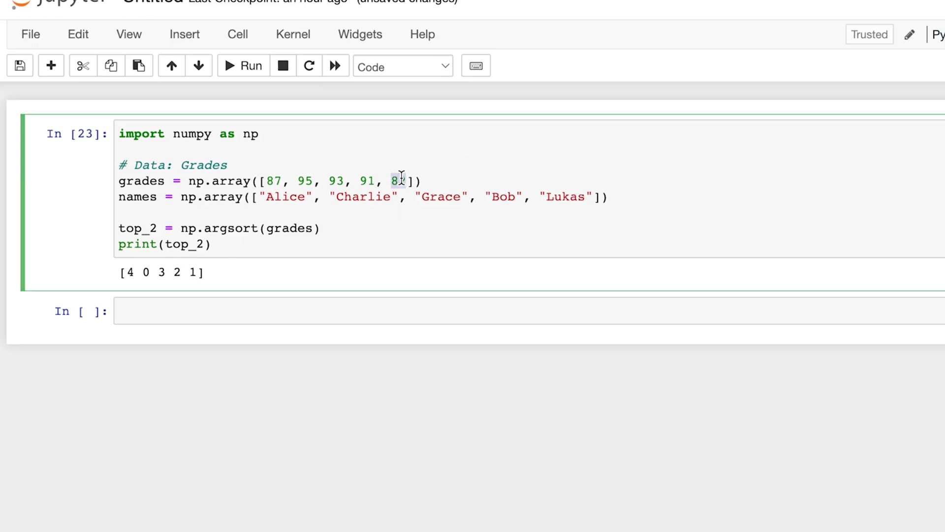
double_click(397, 180)
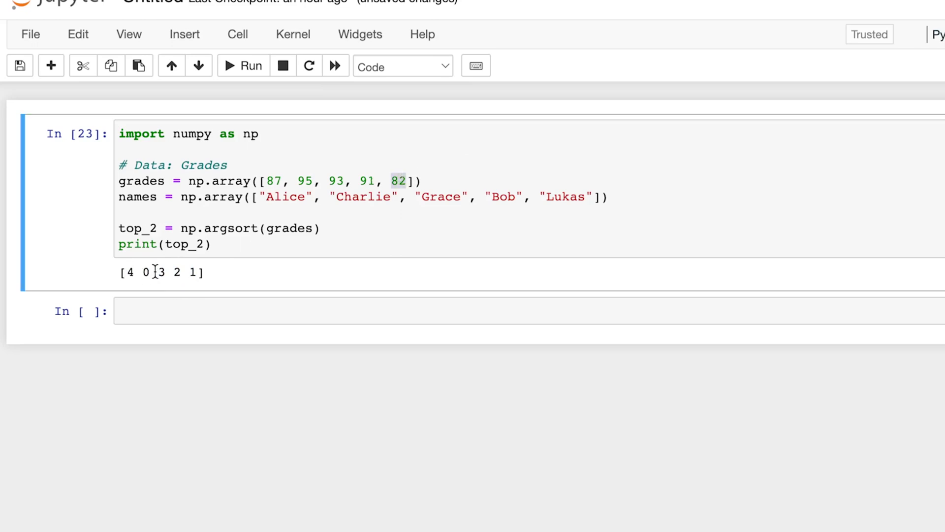
left_click(275, 181)
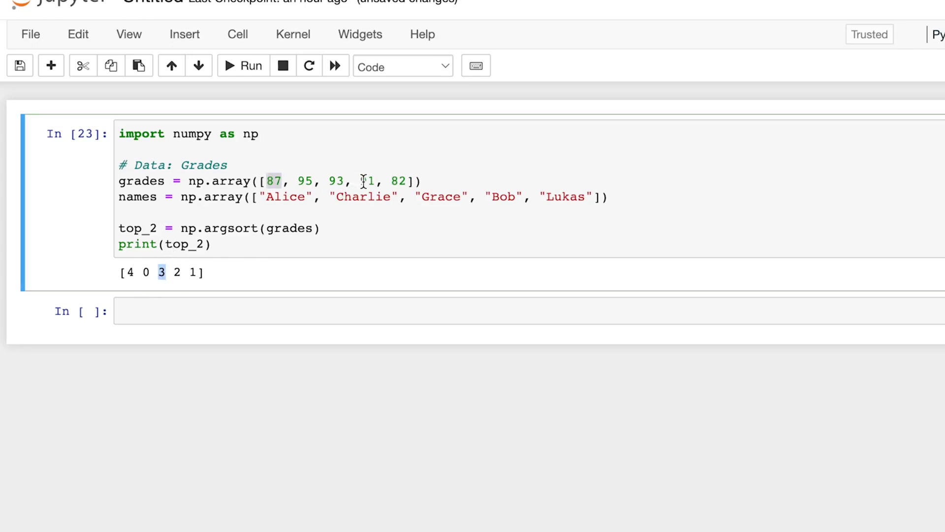
left_click(366, 181)
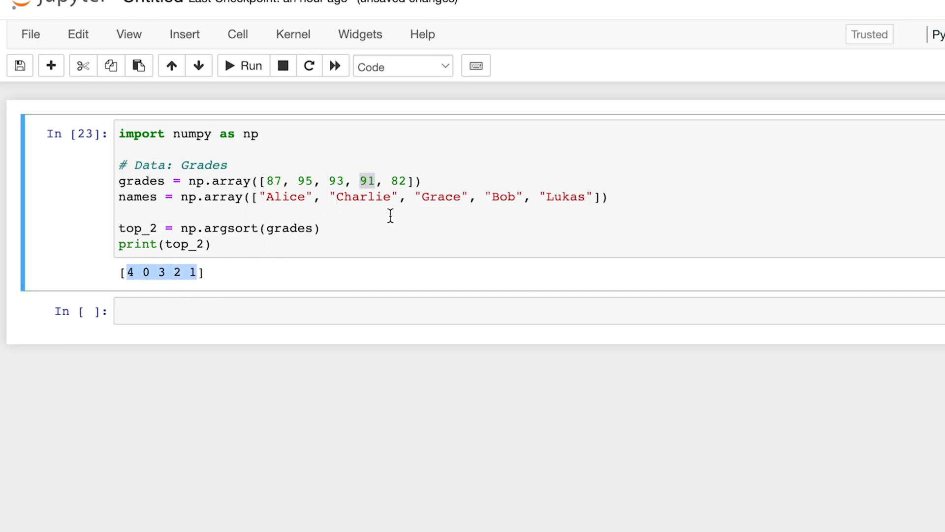
left_click(384, 234)
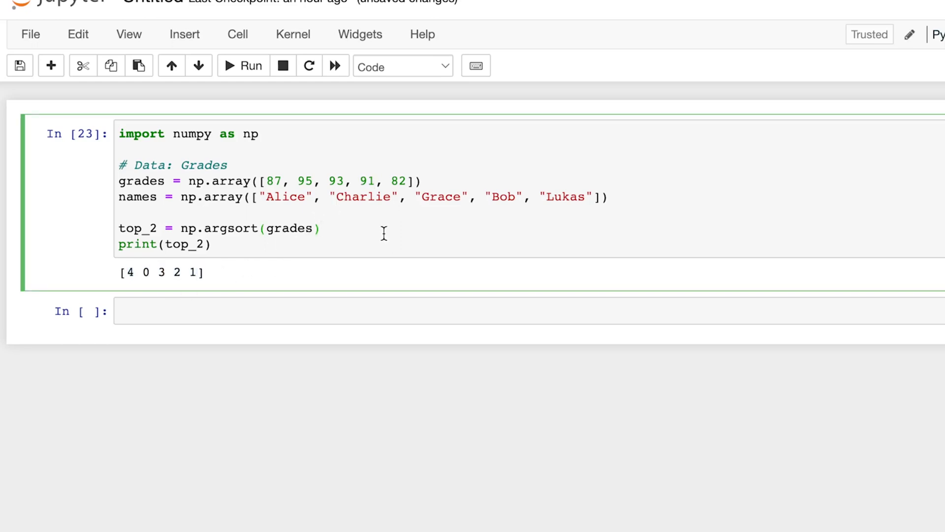
Step: Append [::-1] to np.argsort(grades) and run, printing [1 2 3 0 4]
type("[::-1")
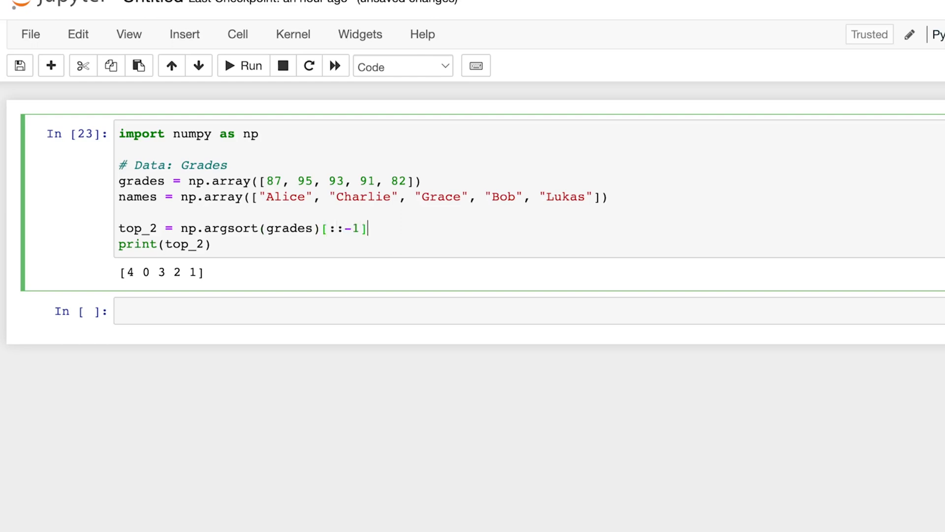
left_click(243, 65)
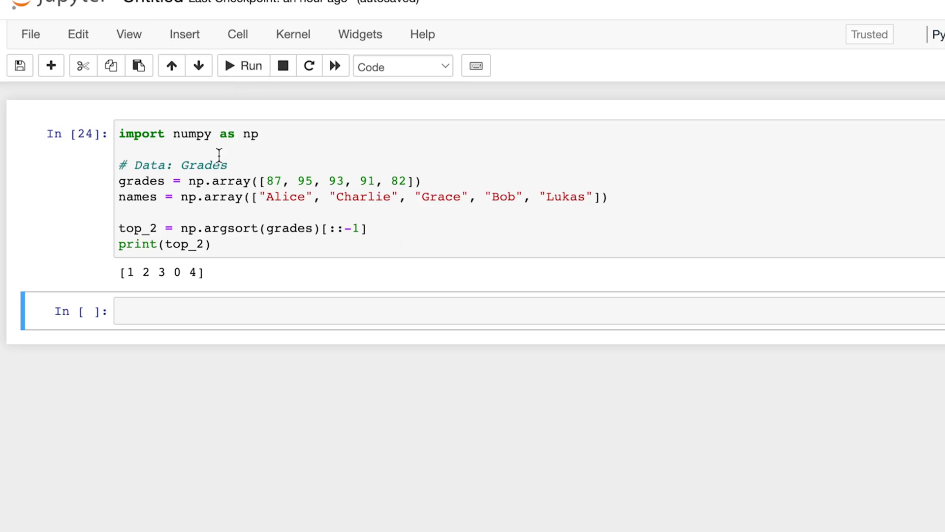
Step: Wrap the expression as names[np.argsort(grades)[::-1]], run it, and begin another index bracket
type("names[")
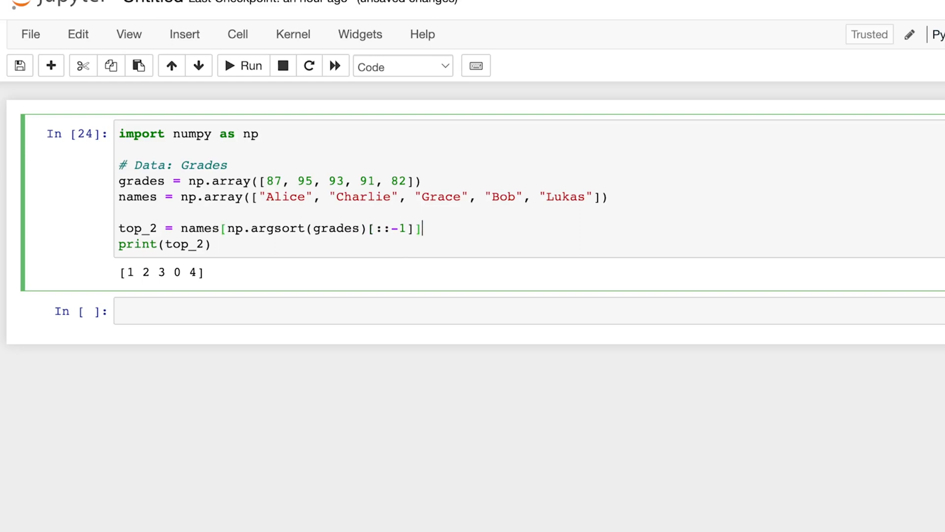
left_click(243, 65)
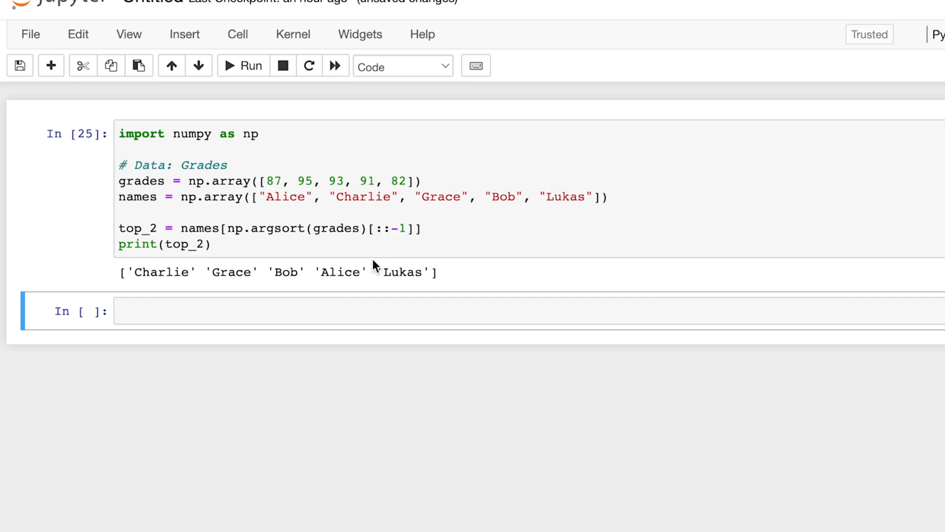
mouse_move(442, 166)
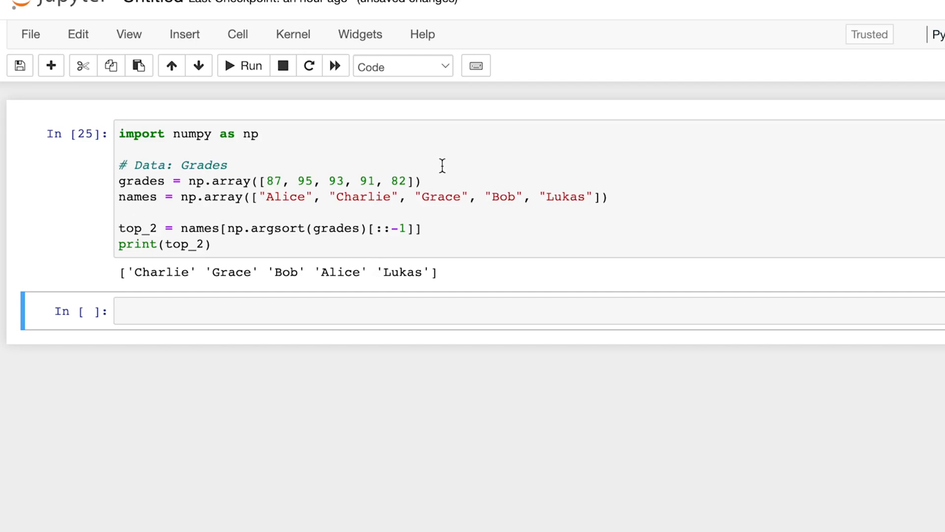
mouse_move(459, 211)
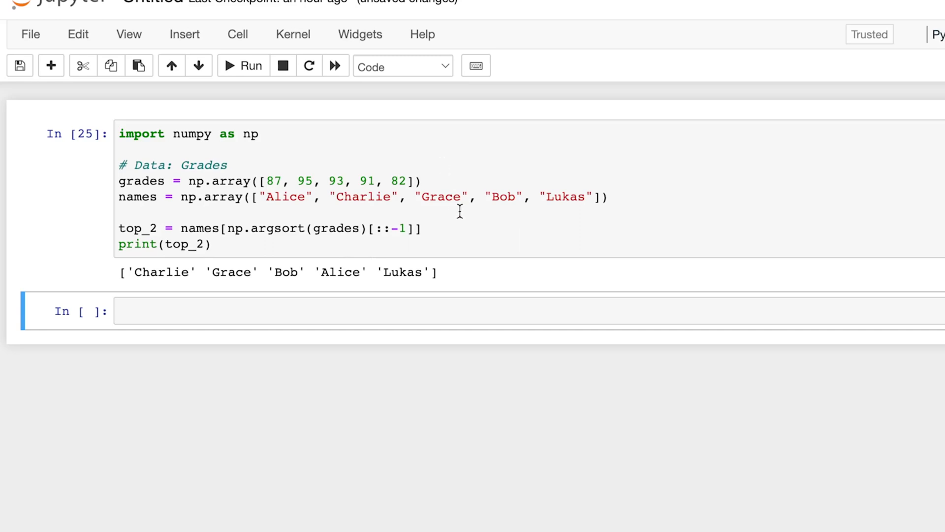
mouse_move(458, 234)
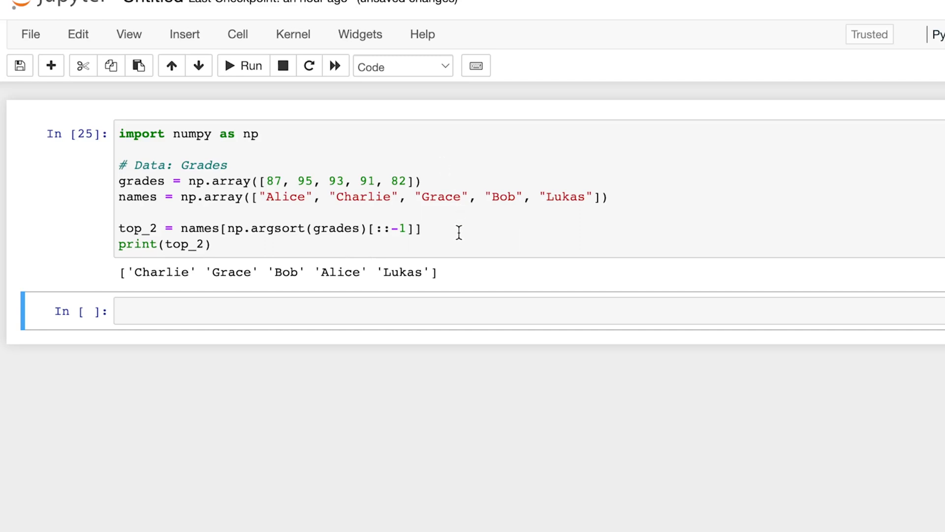
type("[]")
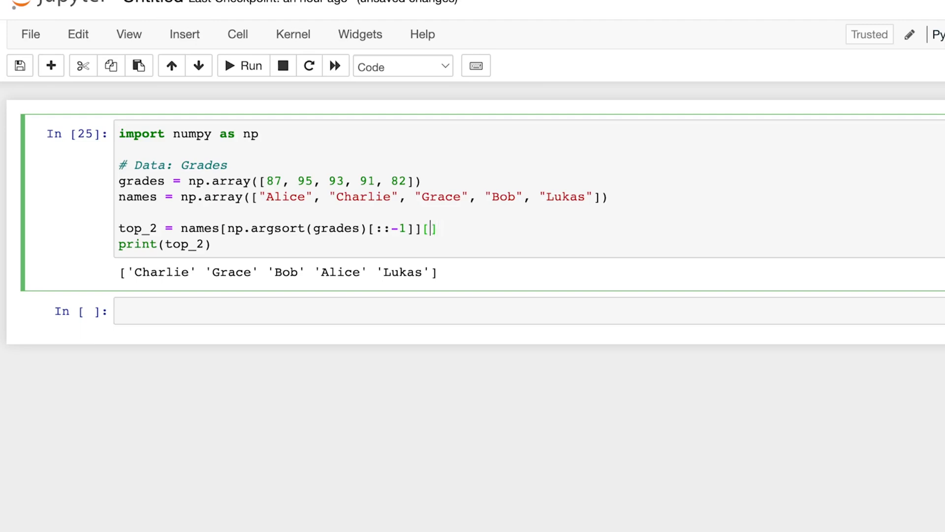